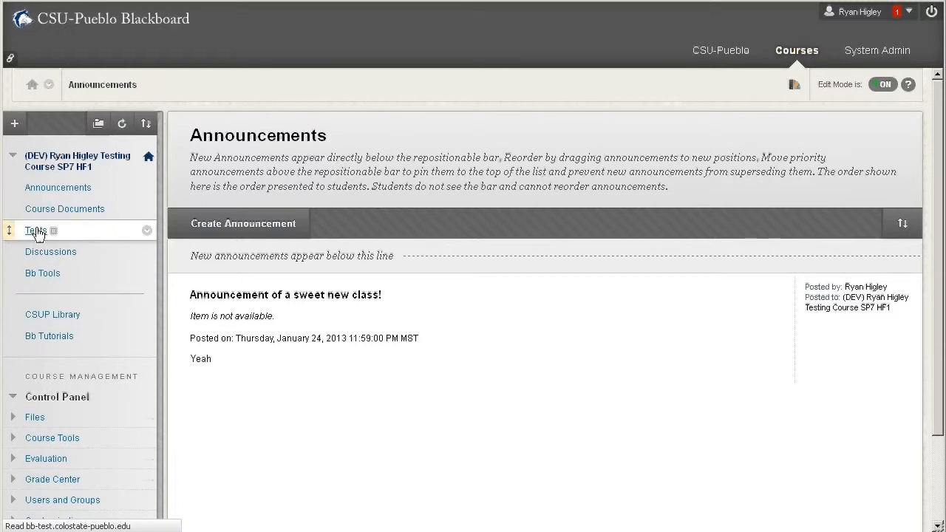
- From the Tests content area, choose to deploy the existing Test 1
left_click(35, 229)
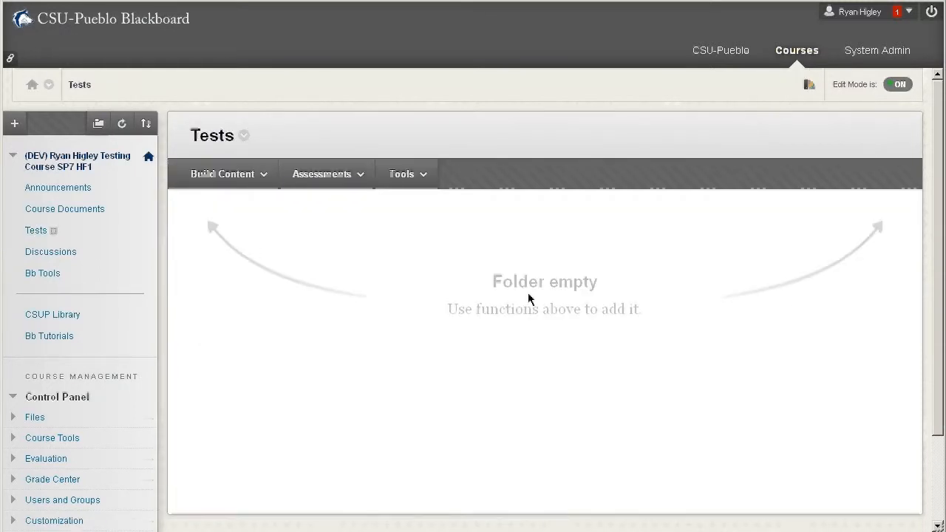
left_click(326, 174)
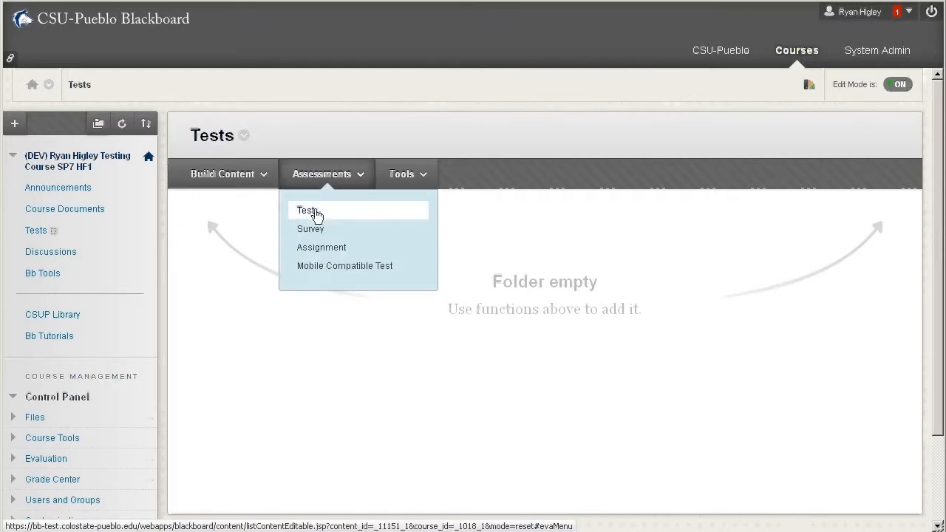
left_click(307, 210)
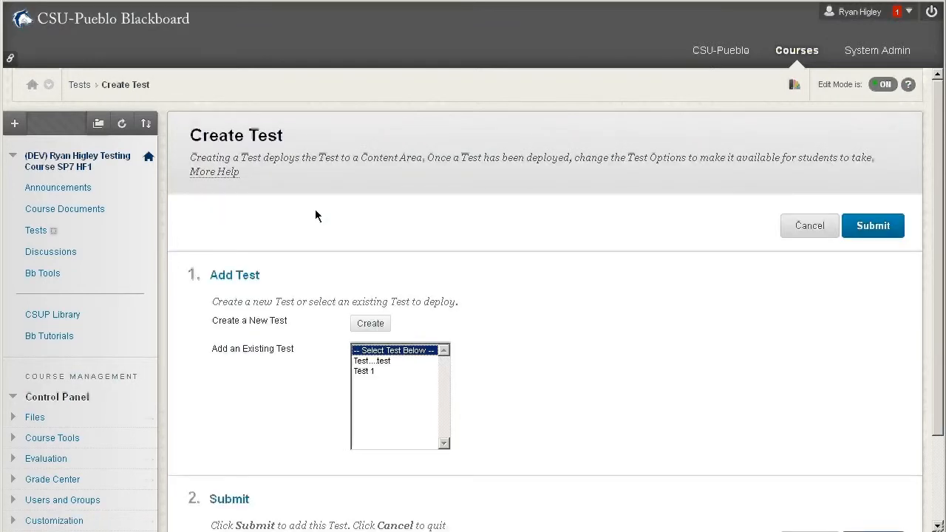
left_click(363, 371)
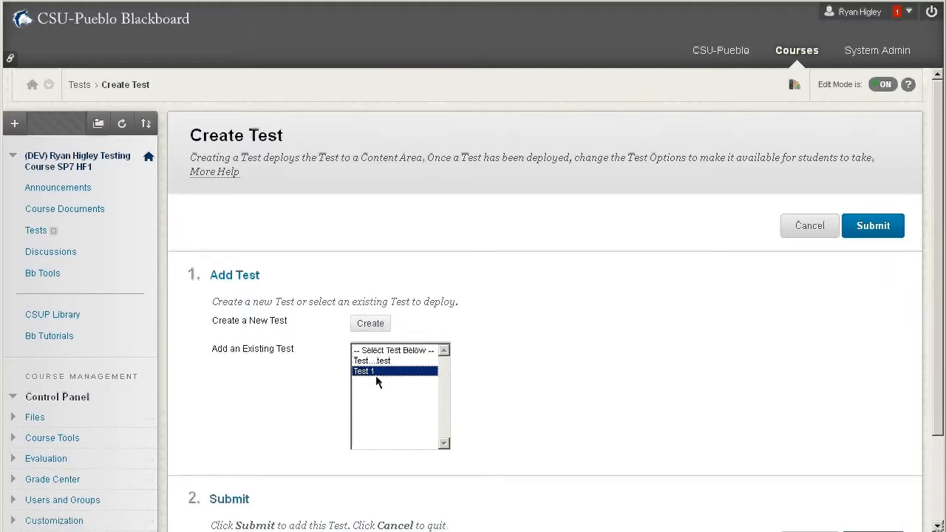
mouse_move(873, 225)
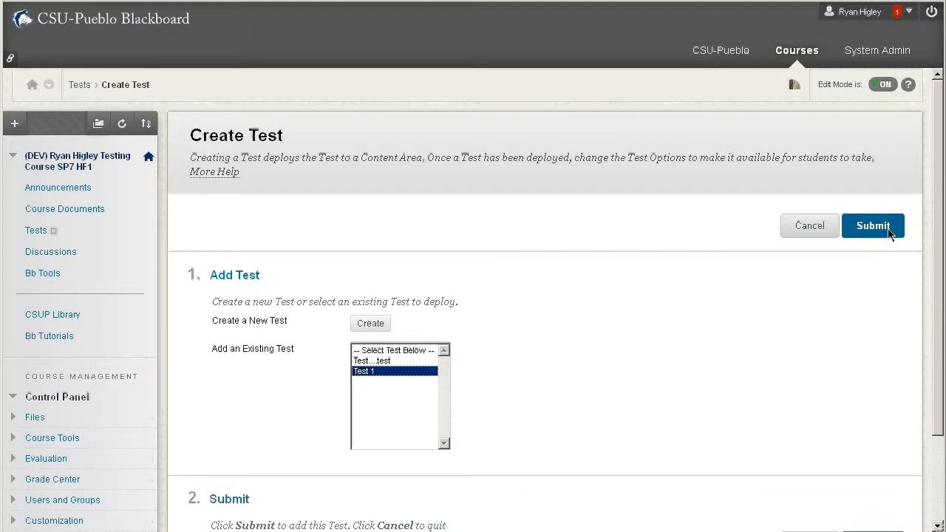
- Deploy Test 1 and scroll its Test Options down to Test Availability
left_click(872, 225)
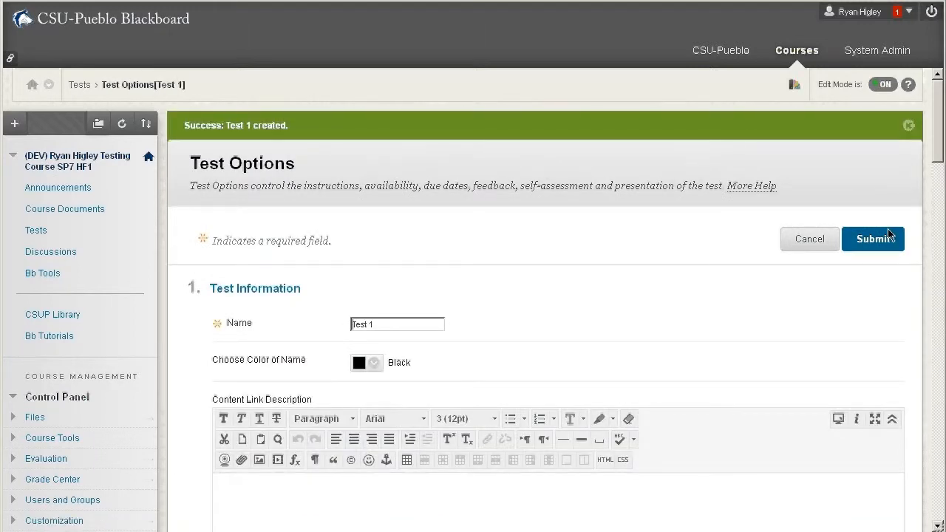
mouse_move(688, 339)
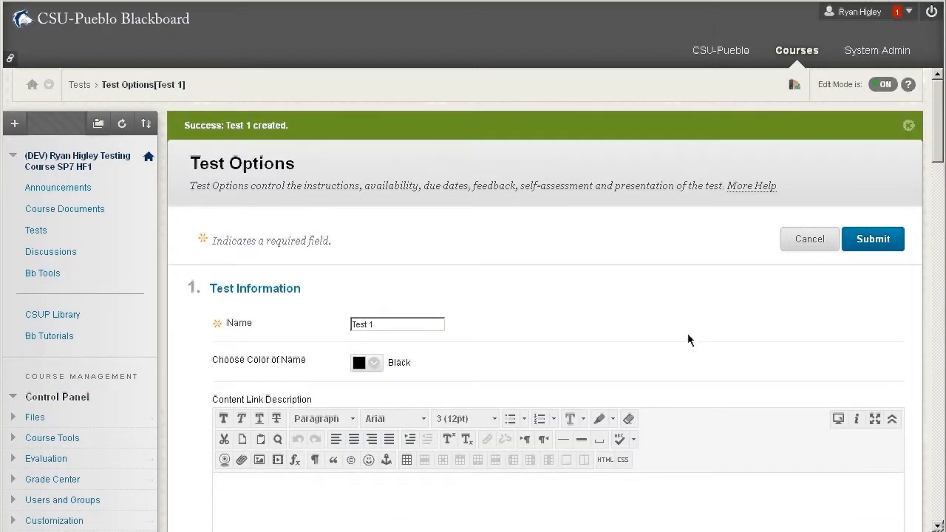
scroll("down", 3)
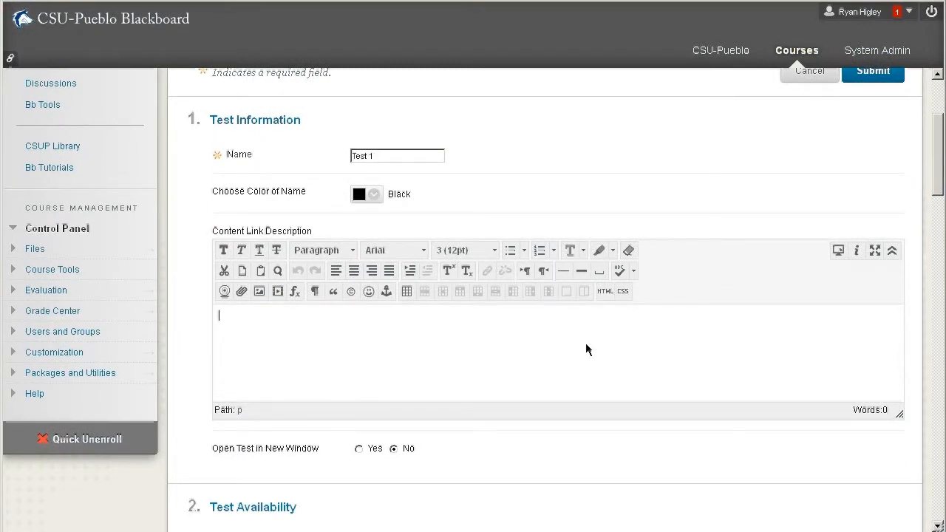
scroll("down", 3)
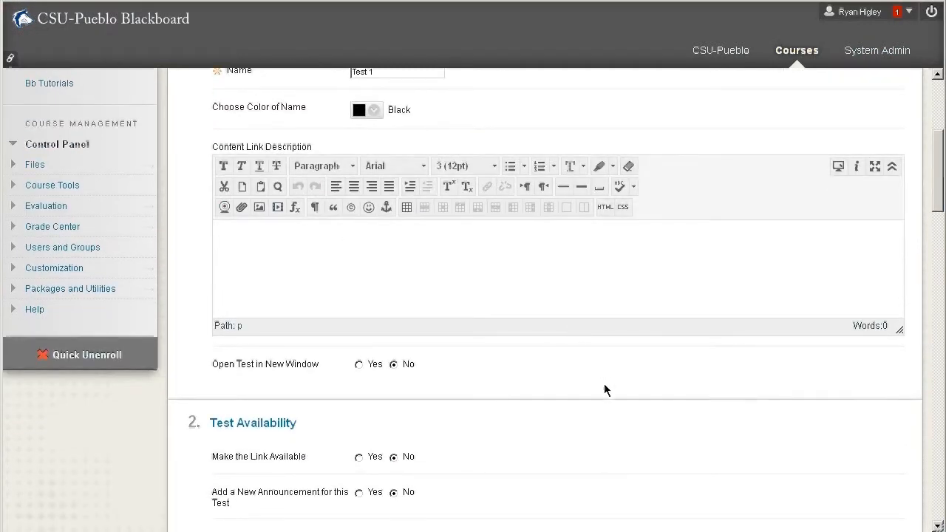
scroll("down", 3)
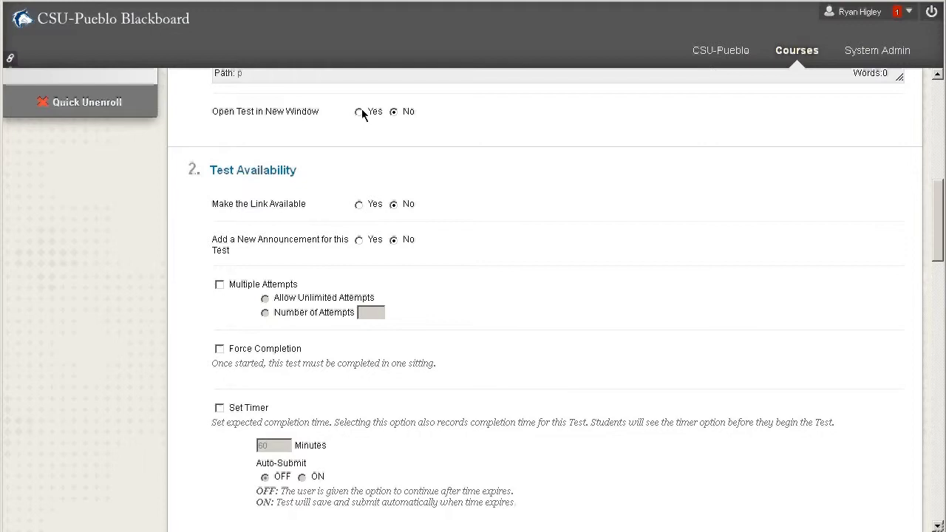
mouse_move(358, 207)
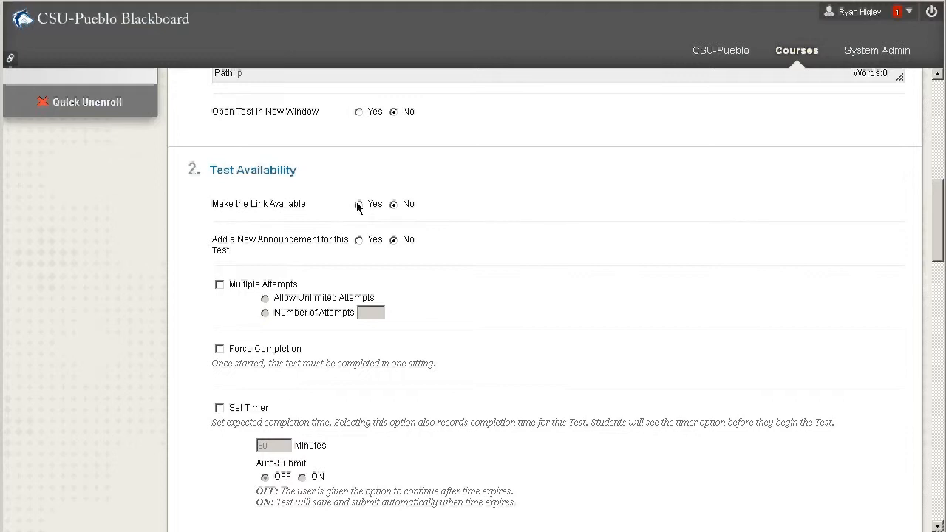
mouse_move(621, 384)
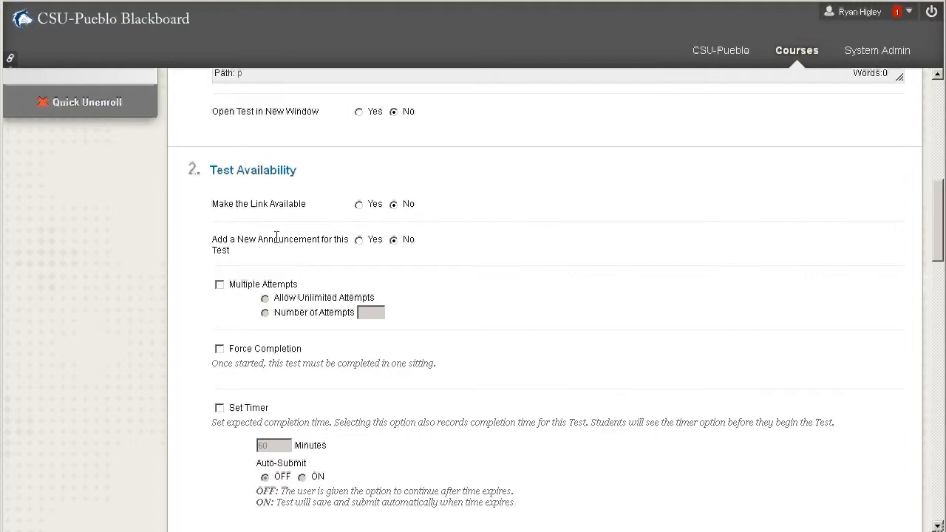
mouse_move(351, 244)
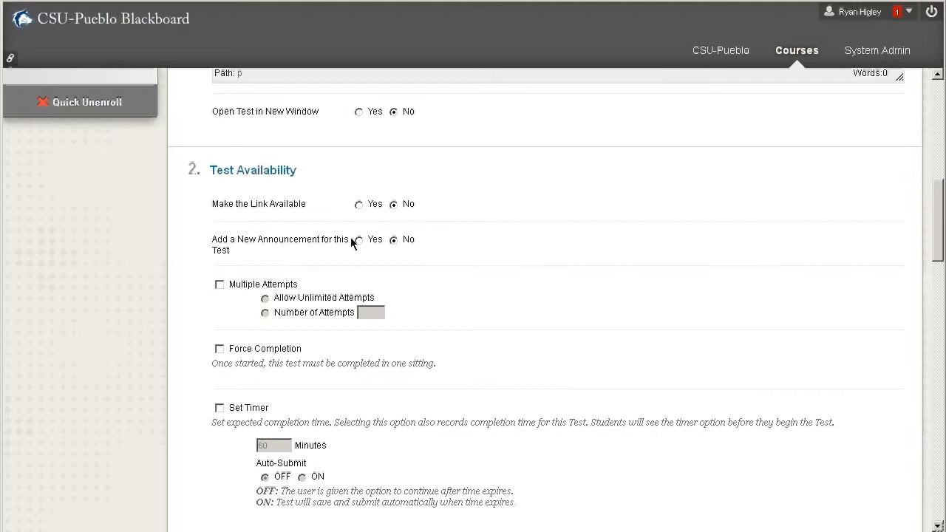
mouse_move(347, 238)
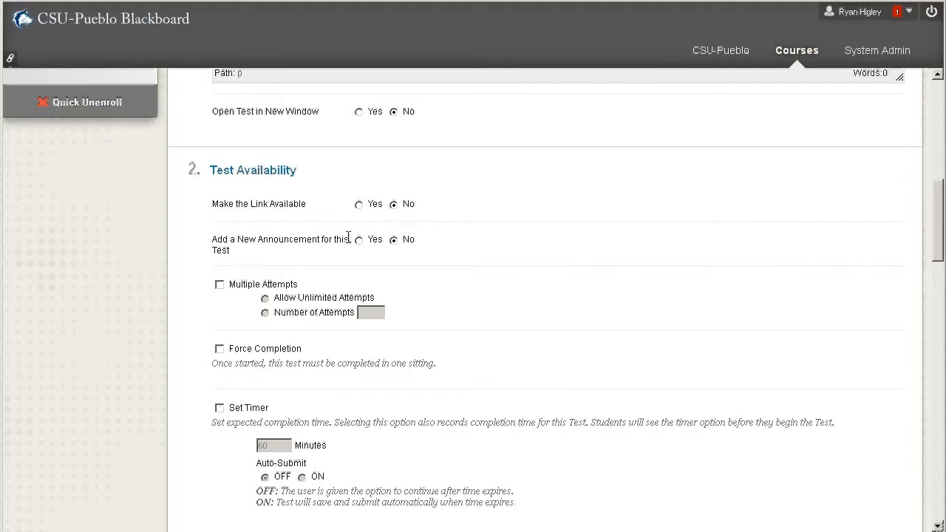
- Enable Multiple Attempts for Test 1 and limit the number of attempts to 2
scroll("down", 3)
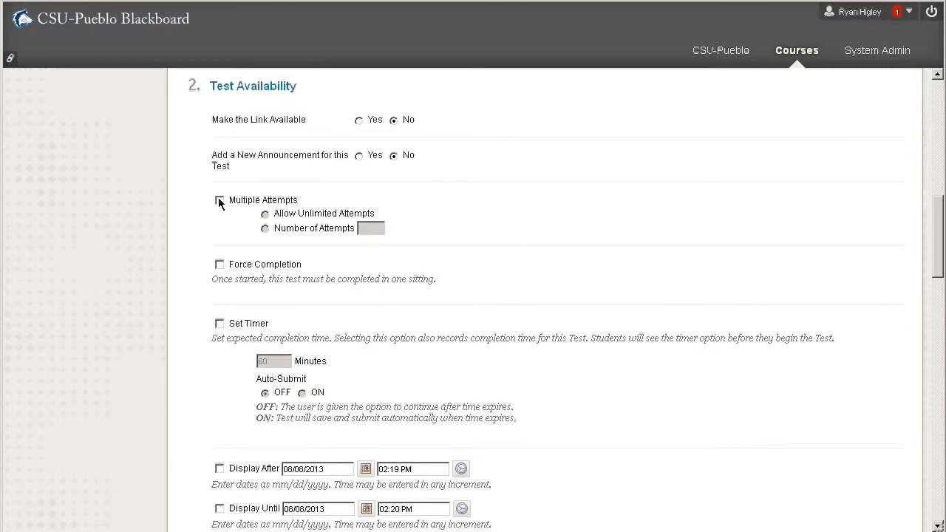
left_click(220, 200)
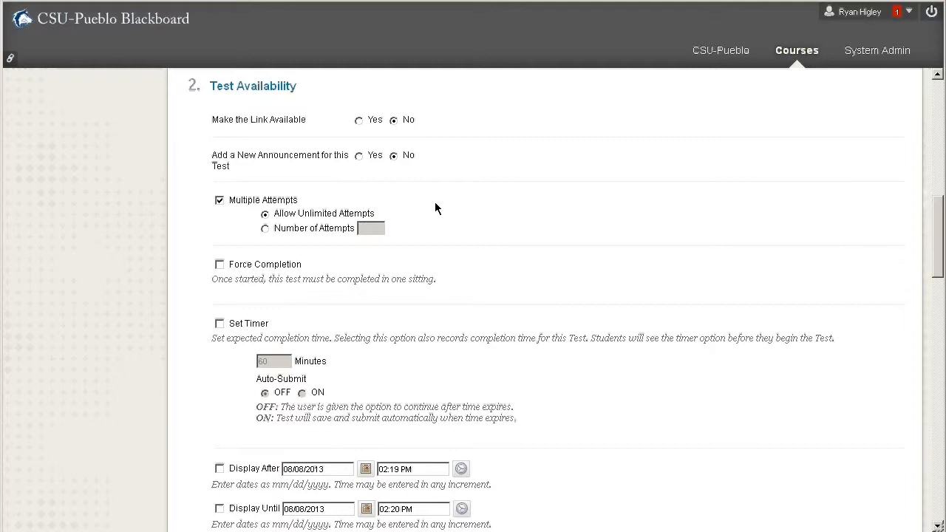
left_click(264, 228)
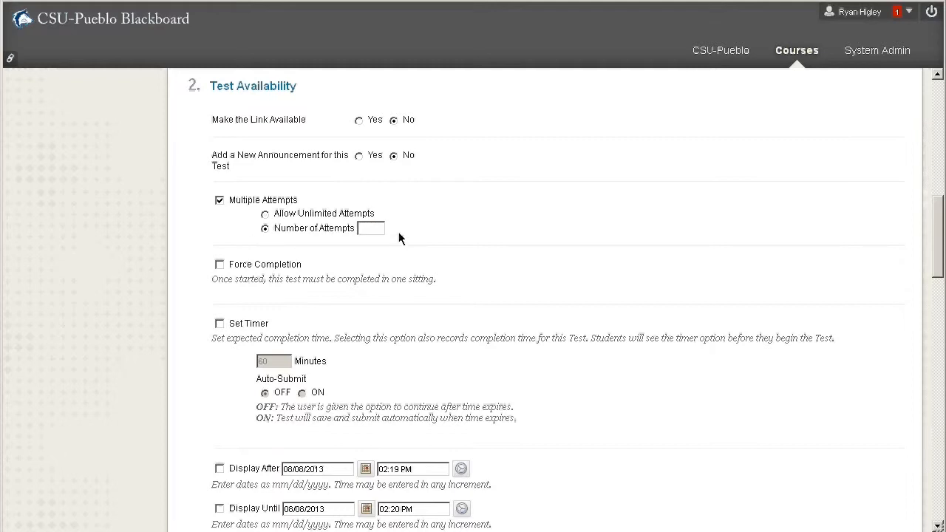
type("2")
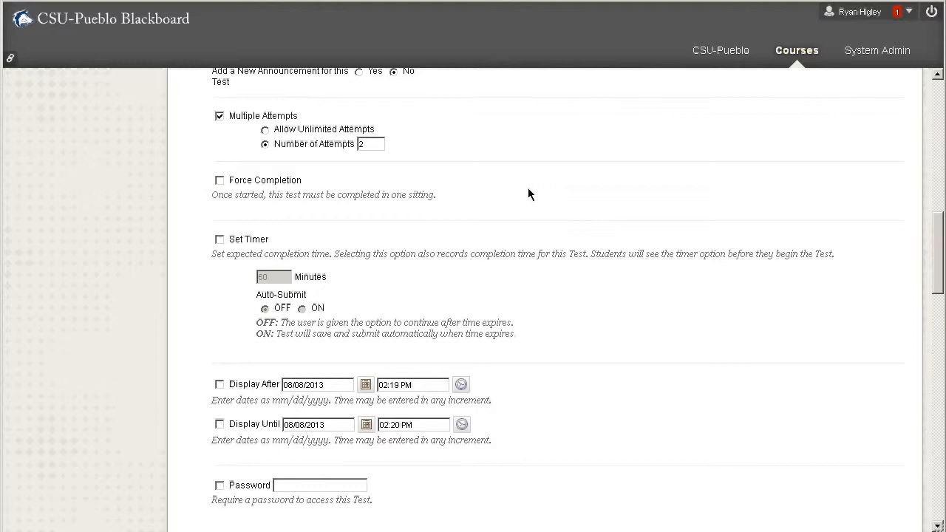
scroll("down", 3)
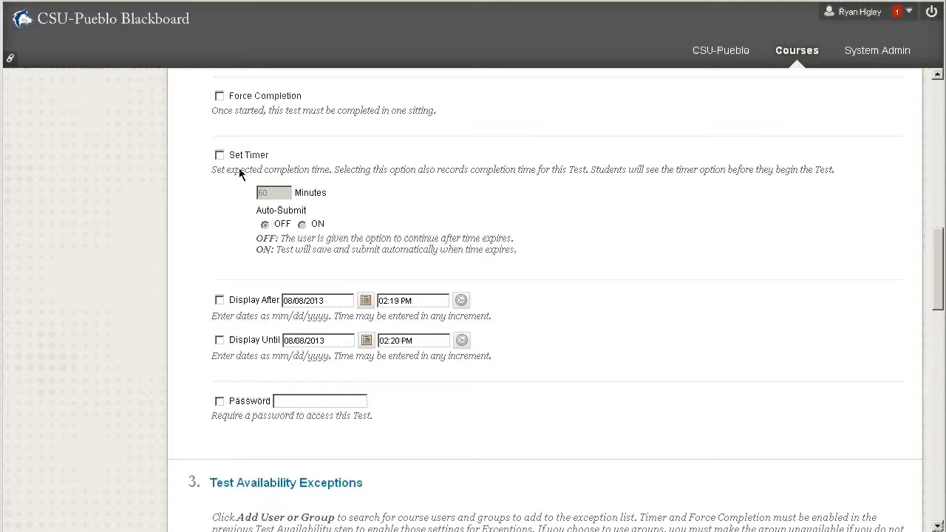
scroll("down", 3)
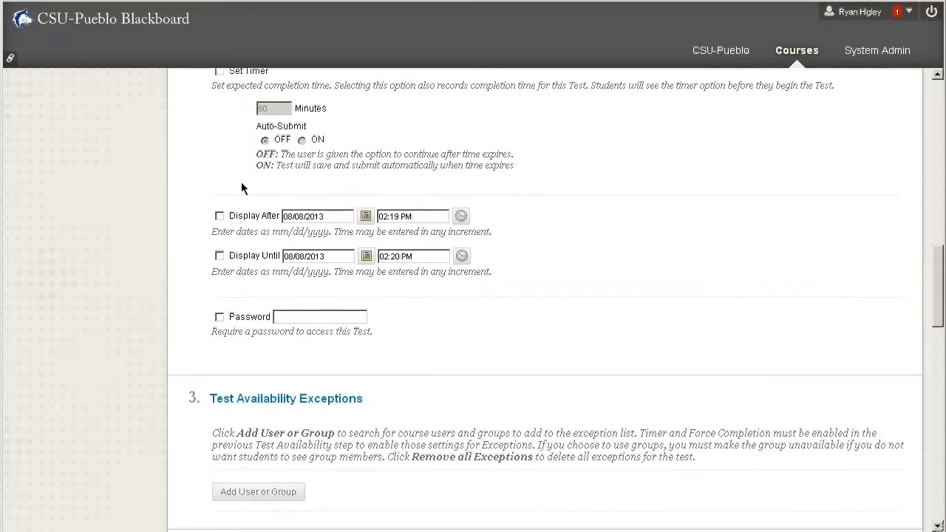
mouse_move(279, 229)
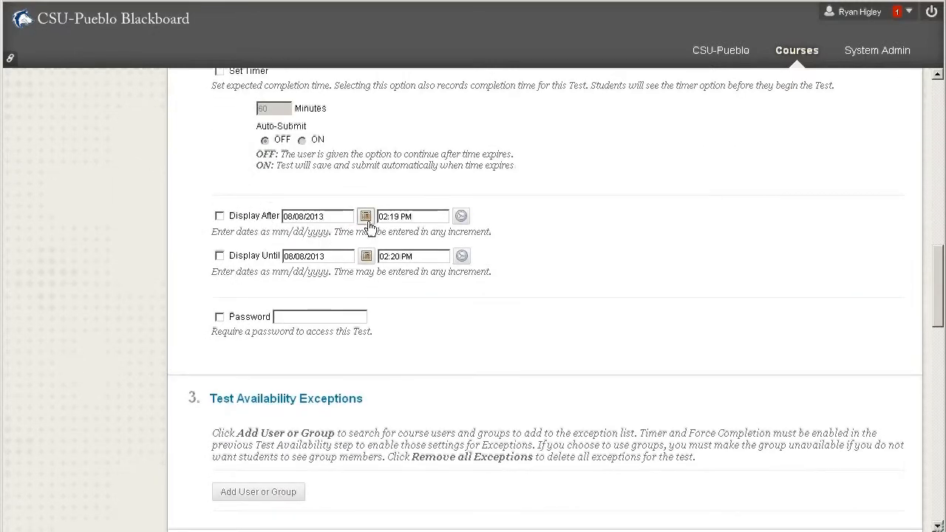
left_click(366, 216)
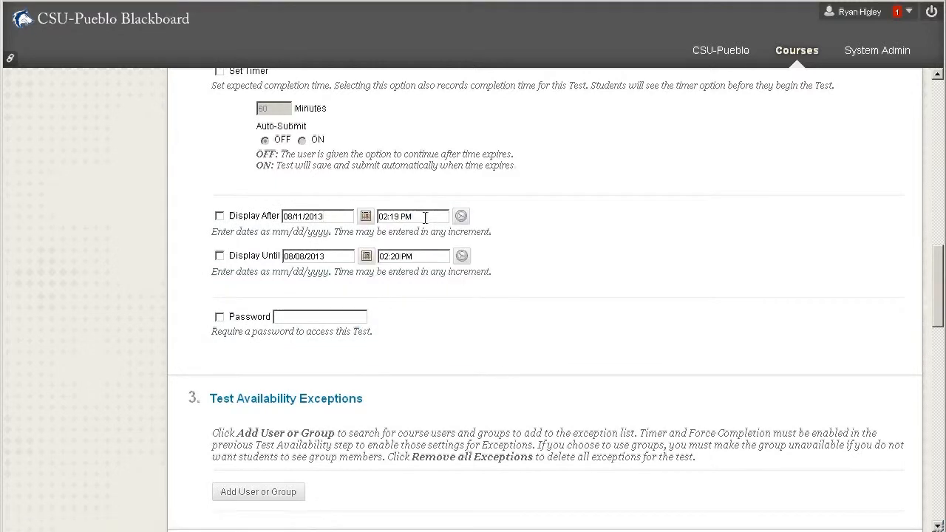
left_click(461, 215)
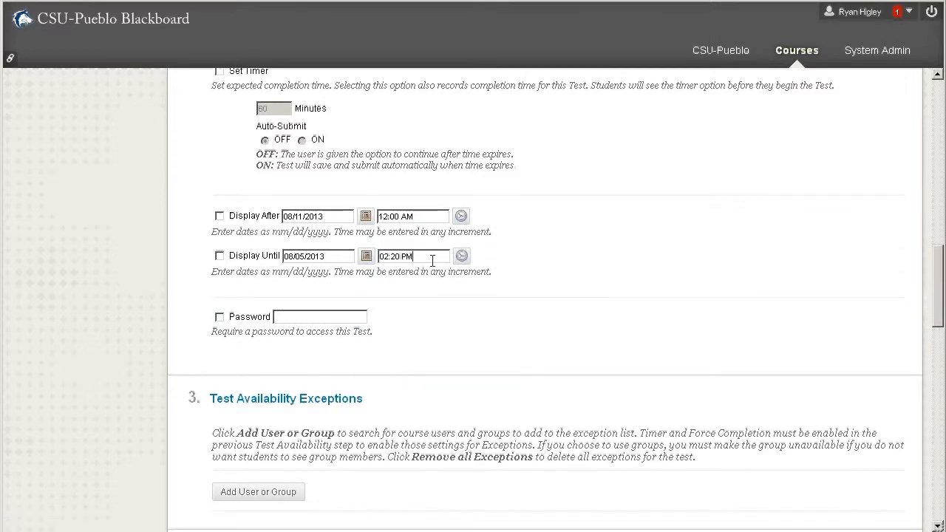
left_click(461, 255)
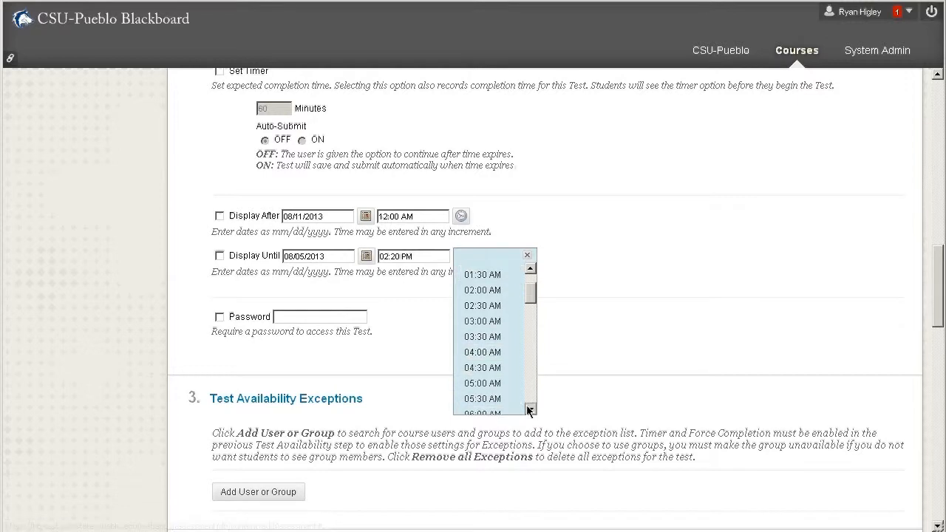
left_click(529, 410)
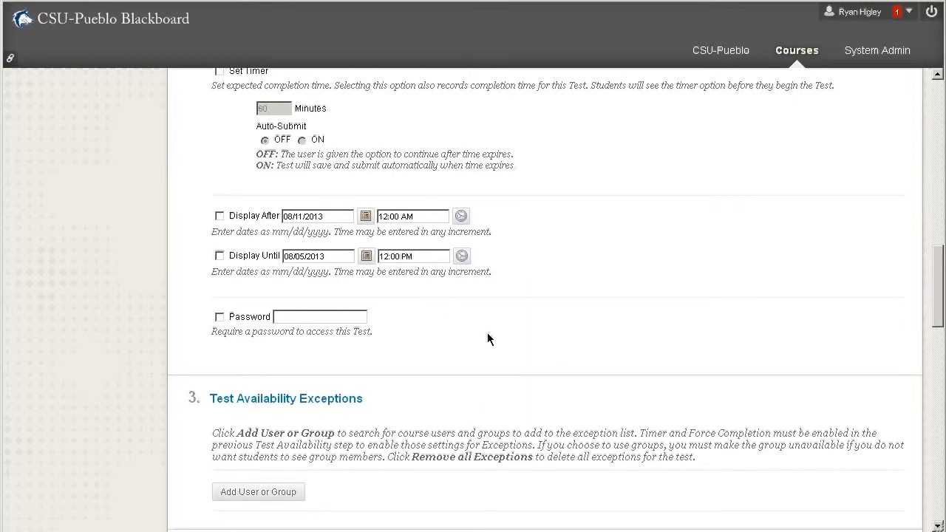
mouse_move(212, 306)
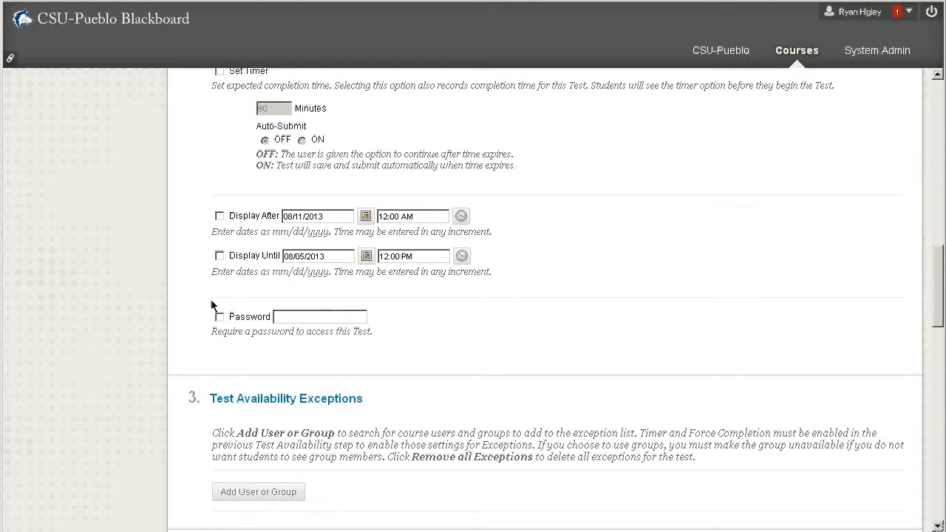
mouse_move(514, 341)
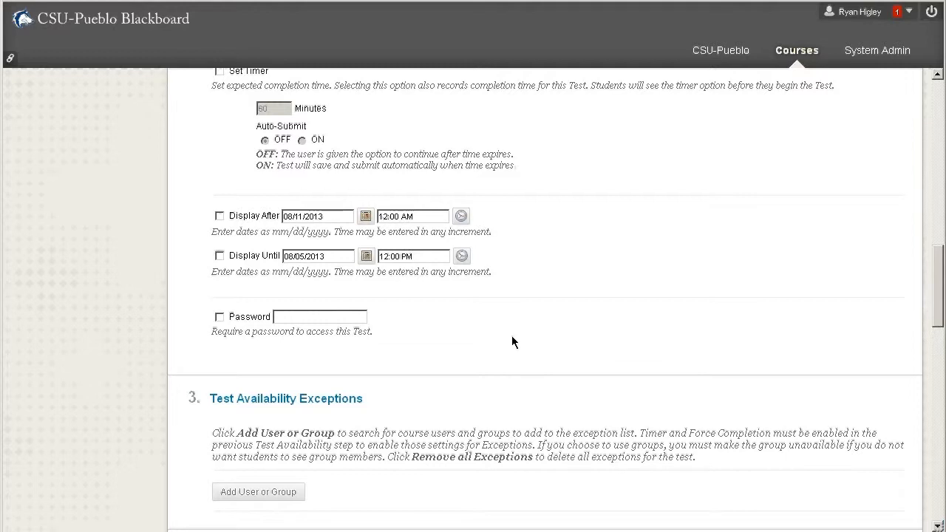
scroll("down", 3)
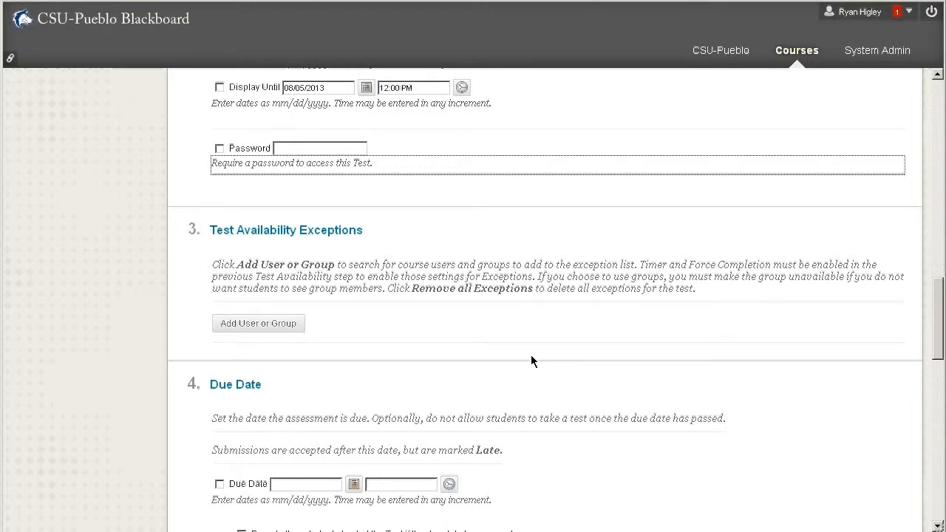
scroll("down", 3)
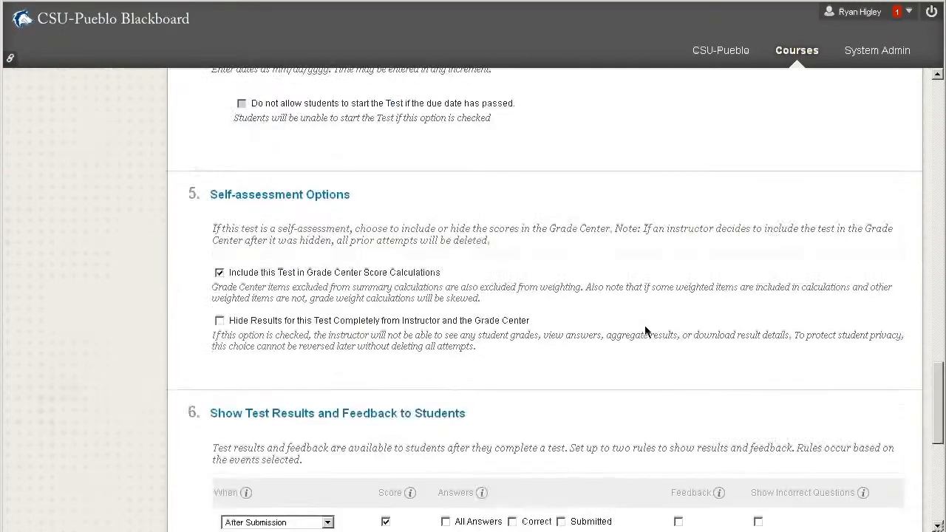
- Choose One at a Time presentation and check Randomize Questions
scroll("down", 3)
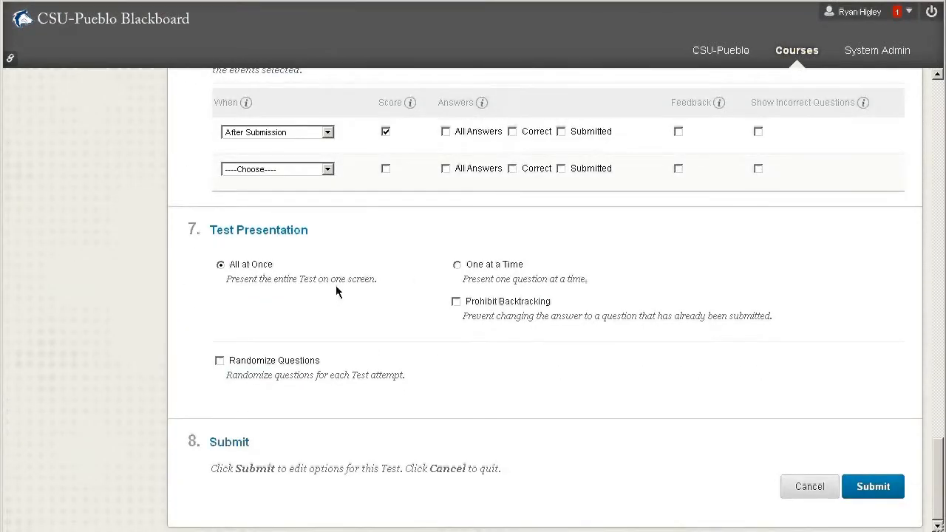
left_click(457, 264)
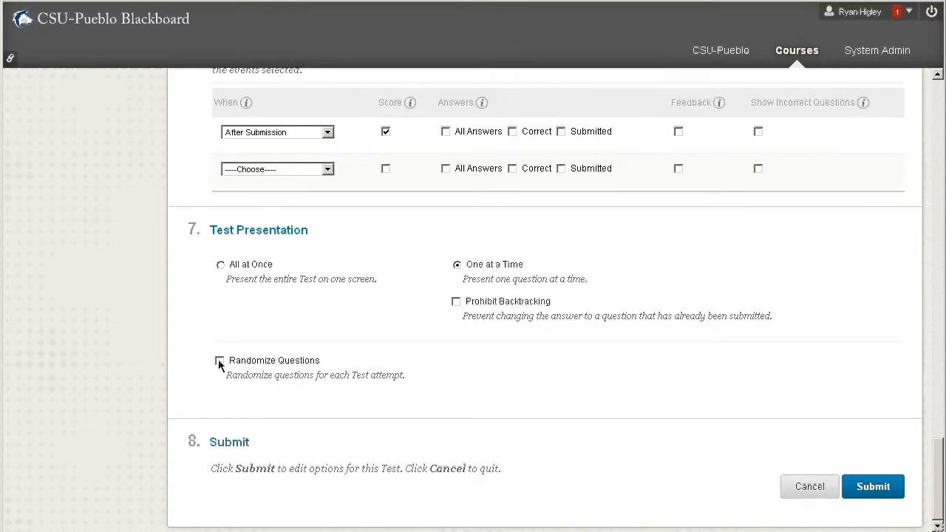
left_click(219, 360)
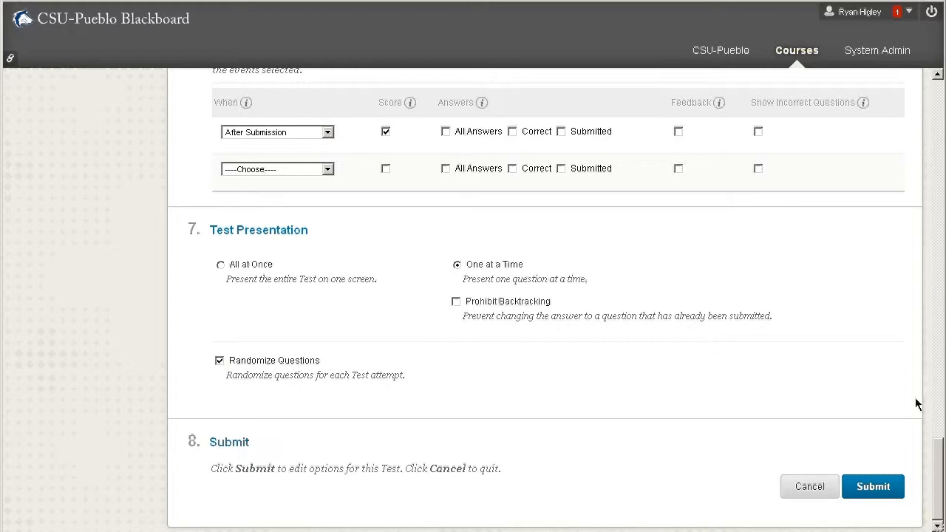
mouse_move(838, 403)
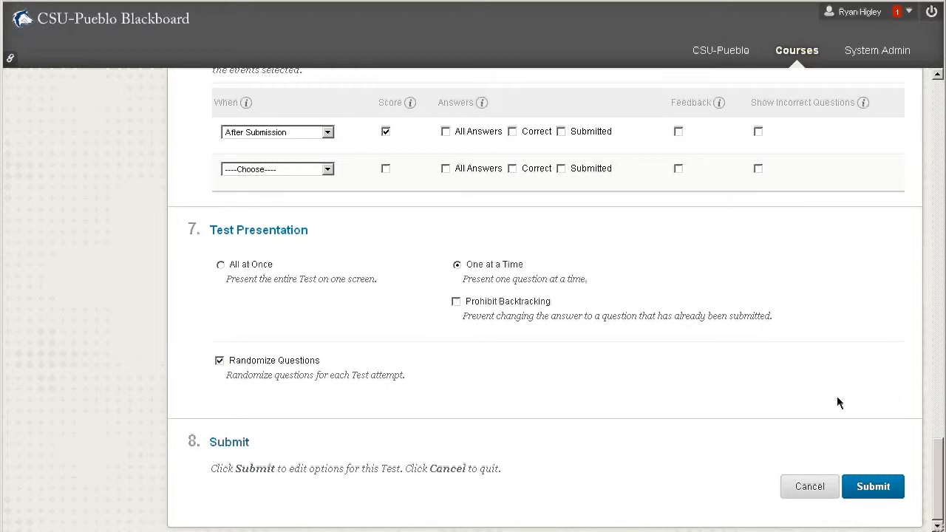
mouse_move(310, 281)
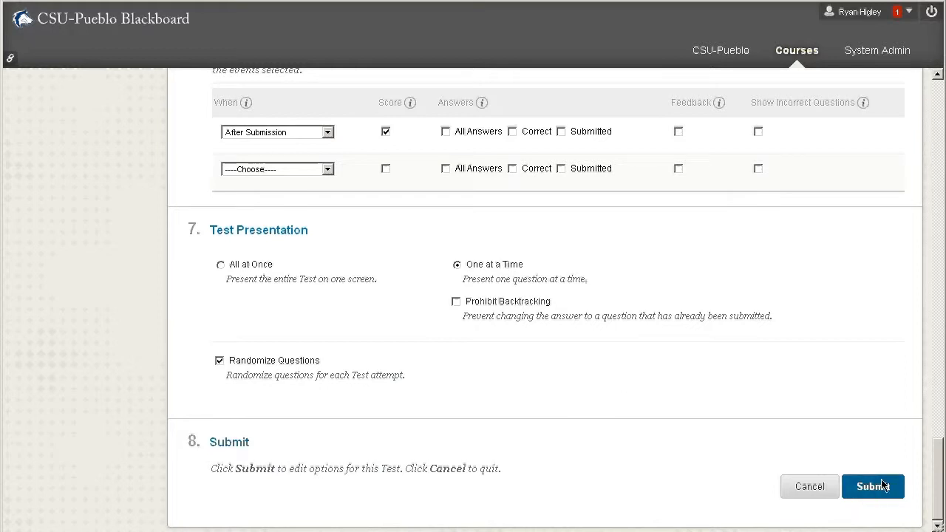
- Submit the Test Options page to save Test 1's settings
left_click(873, 486)
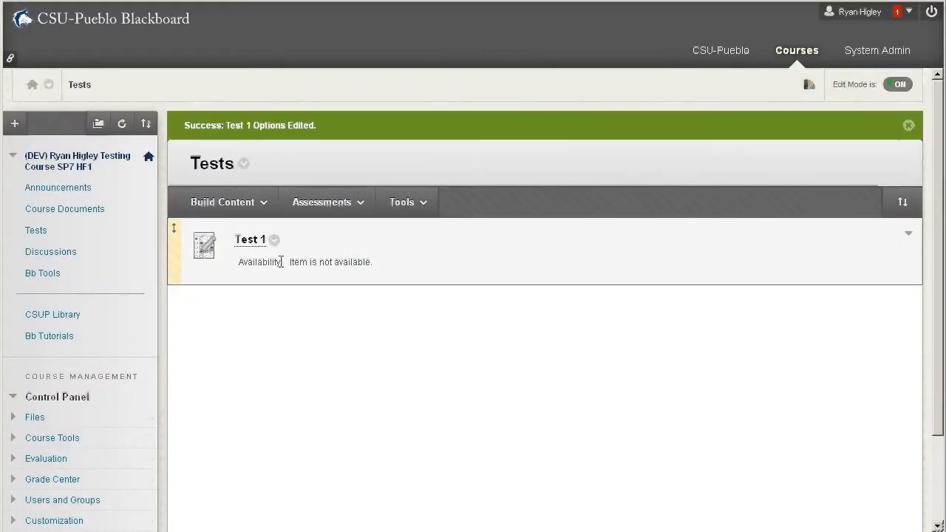
mouse_move(320, 287)
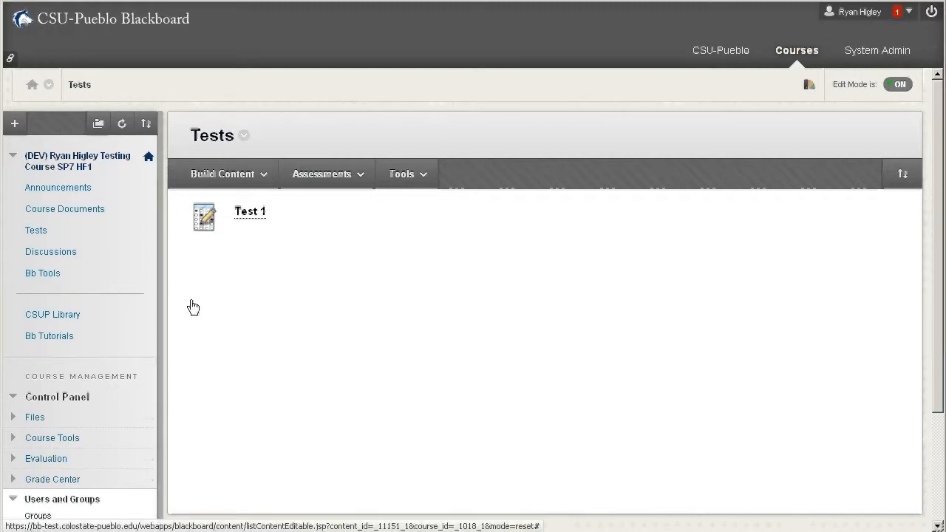
mouse_move(351, 317)
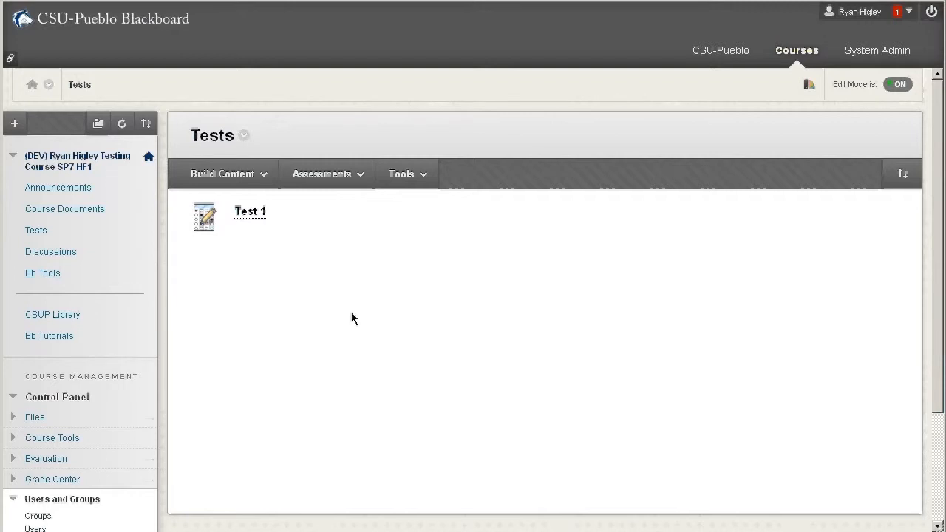
mouse_move(275, 214)
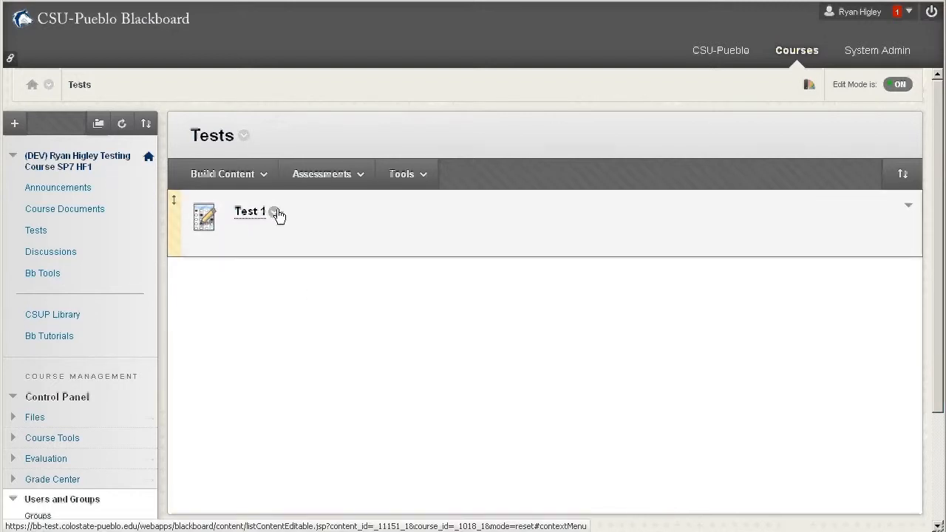
- Edit Test 1 and open its 5th-planet multiple-choice question for editing
left_click(275, 213)
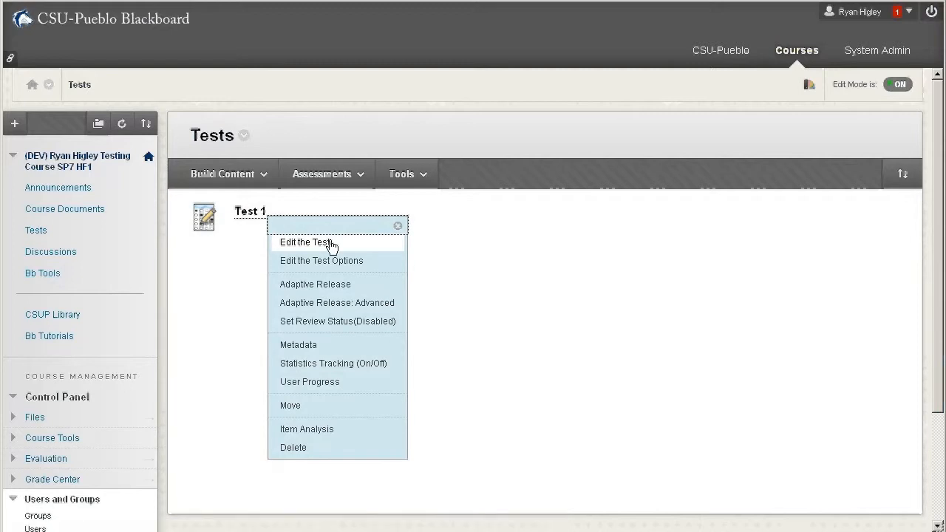
left_click(305, 243)
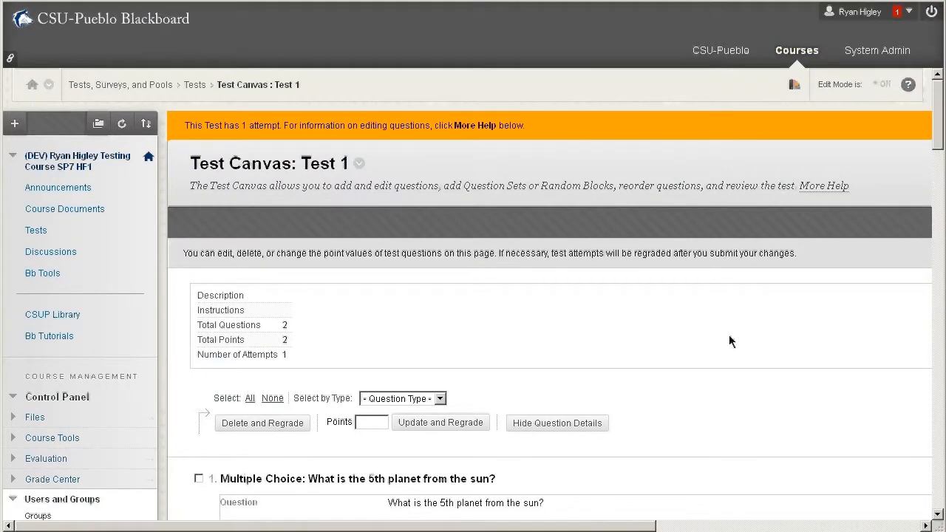
scroll("down", 3)
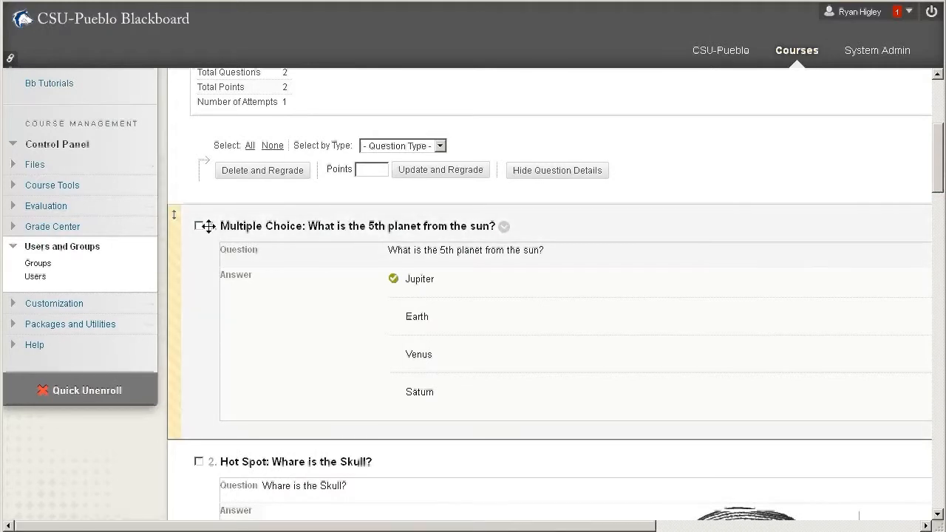
left_click(503, 227)
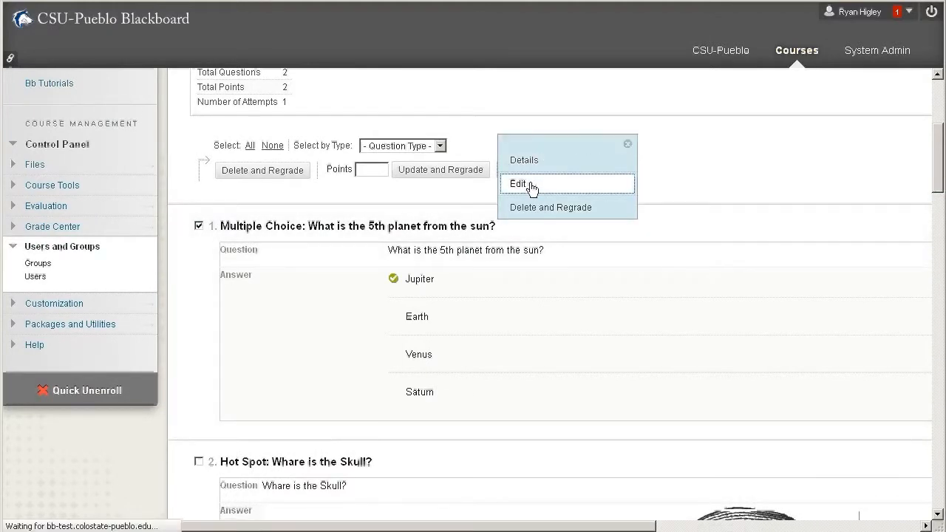
left_click(520, 184)
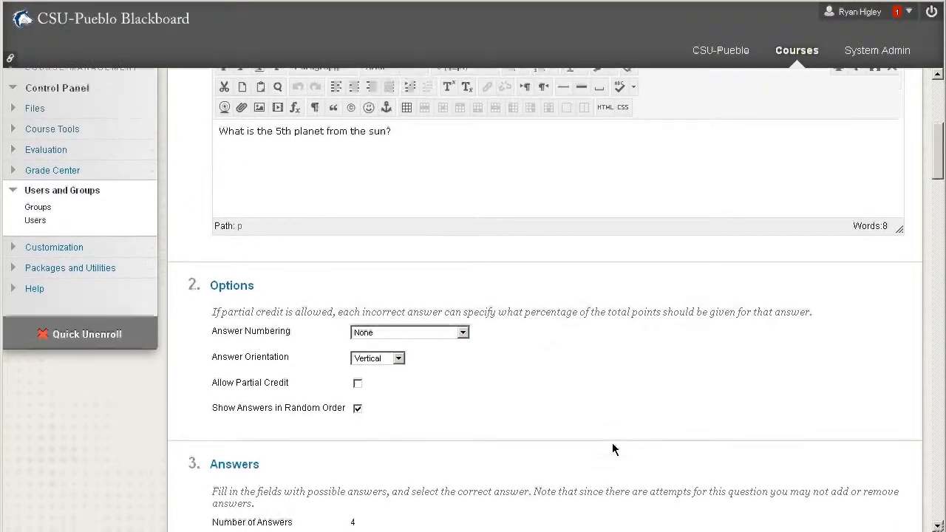
- Mark Answer 2 correct instead of Jupiter, then choose Submit and Update Attempts
scroll("down", 3)
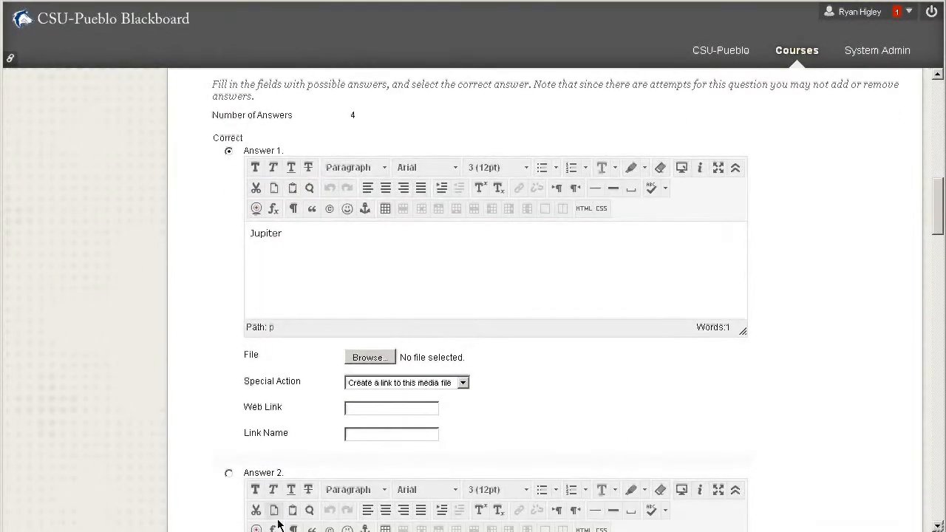
scroll("down", 3)
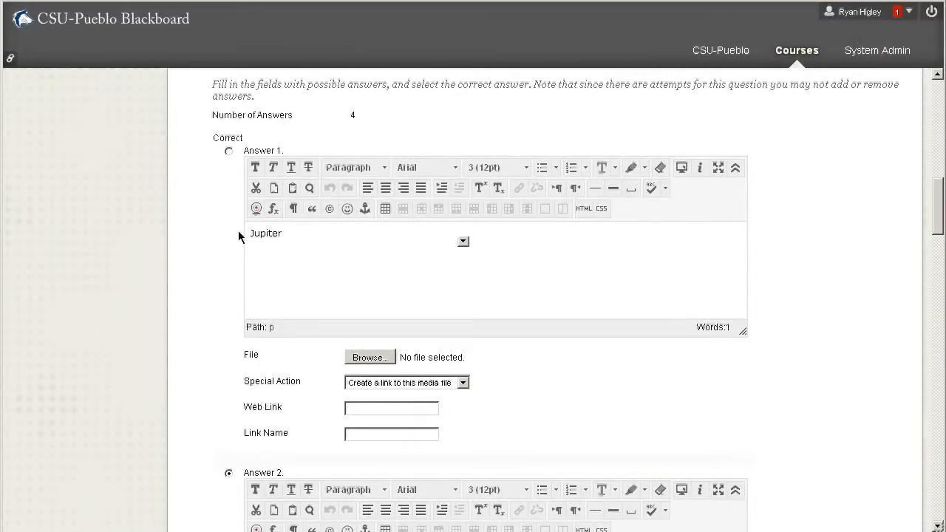
scroll("down", 3)
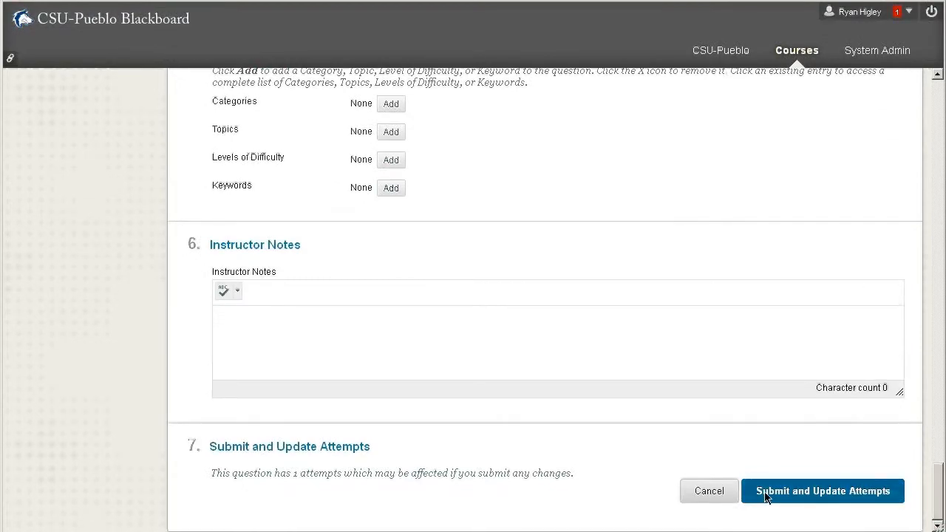
left_click(821, 490)
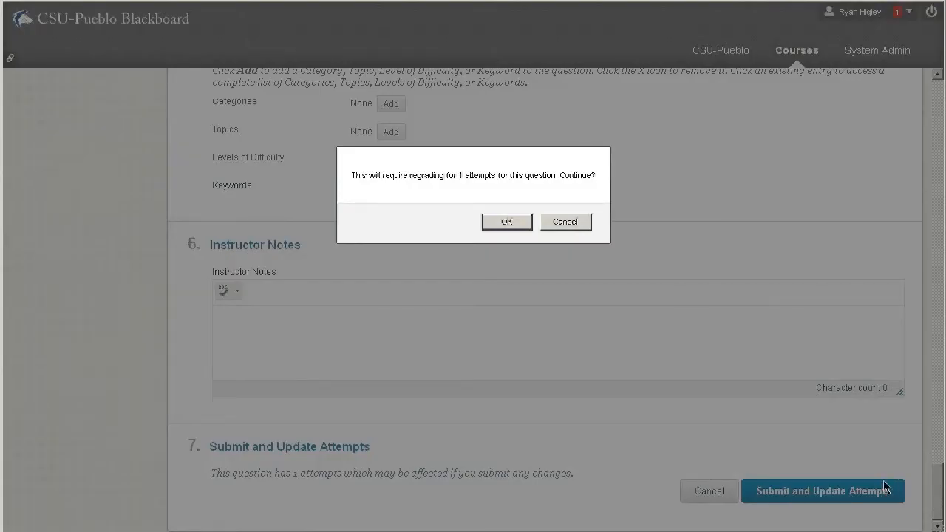
mouse_move(412, 208)
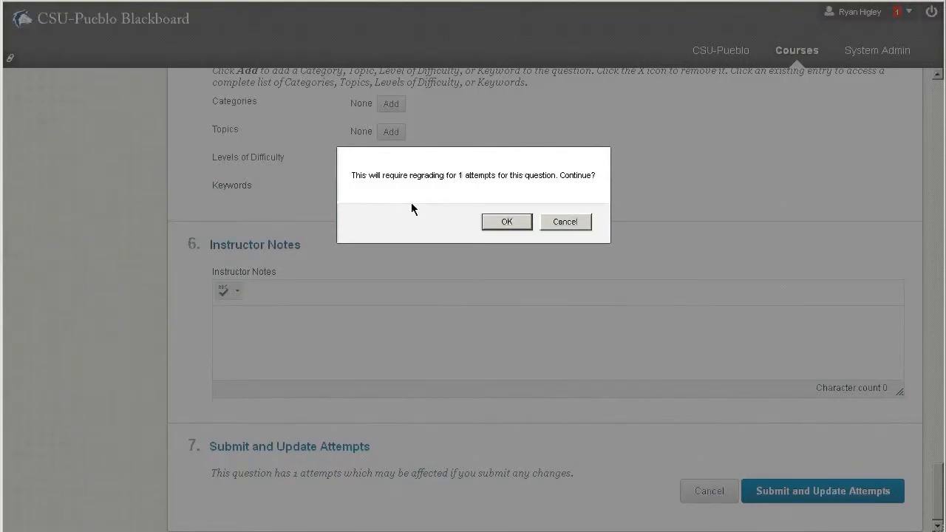
- Confirm OK to regrade the existing attempt with the edited question
left_click(506, 222)
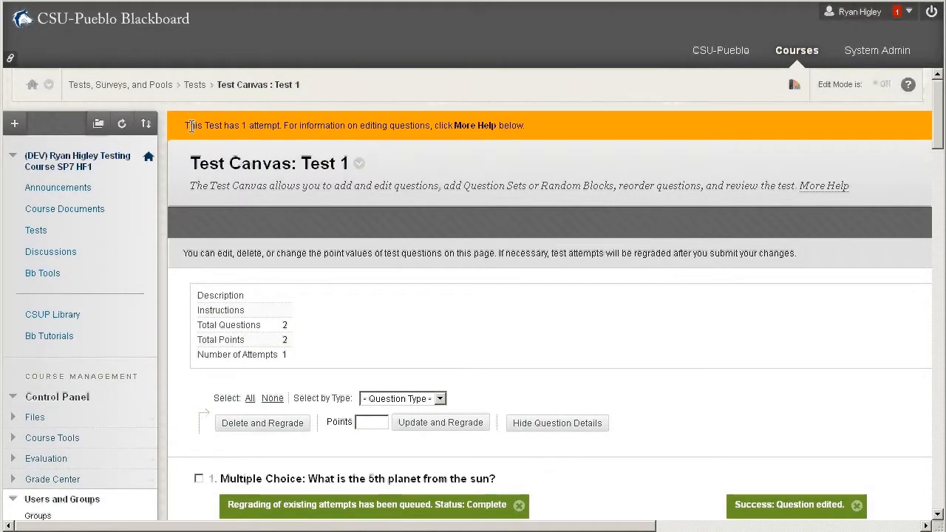
left_click_drag(187, 125, 247, 124)
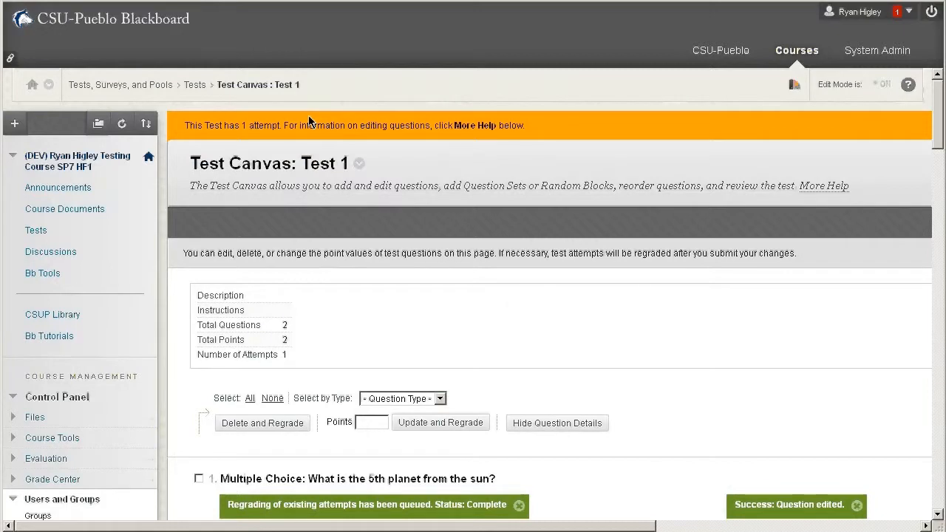
mouse_move(423, 195)
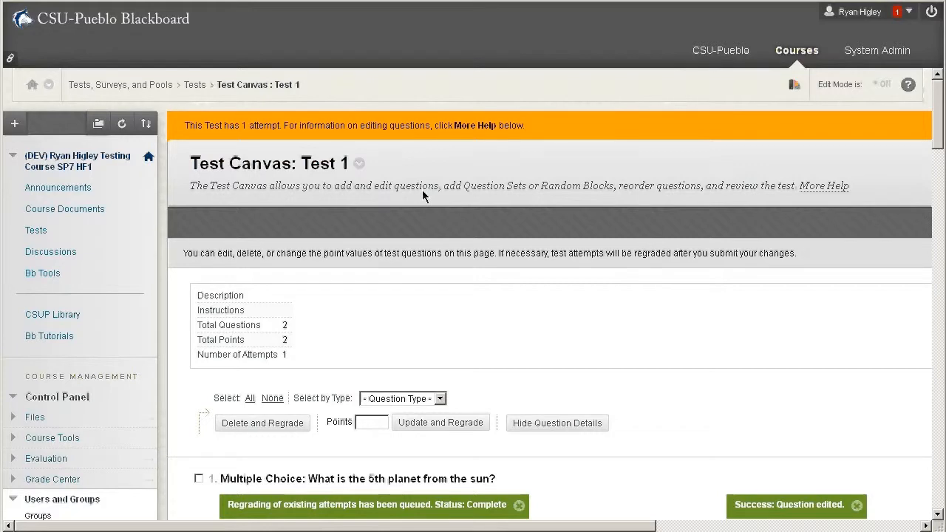